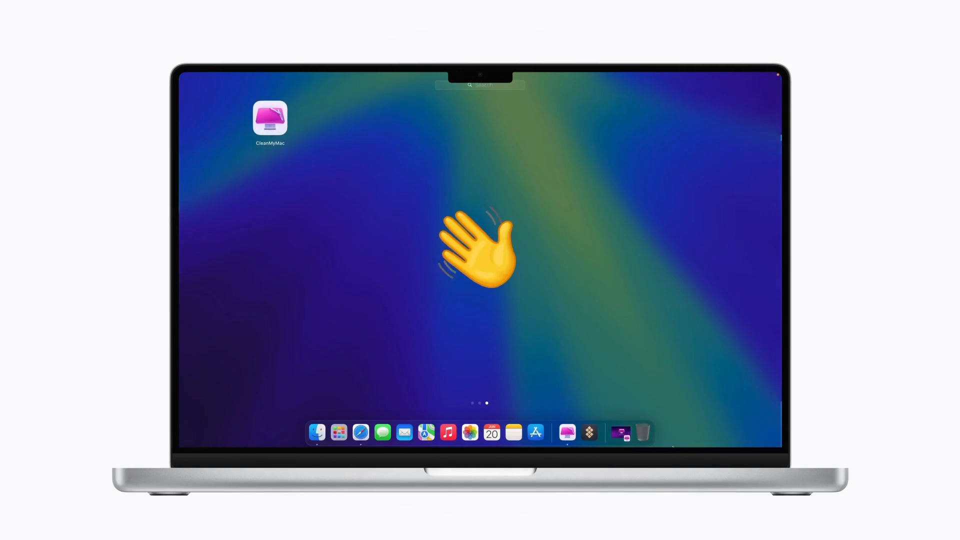
# Launch CleanMyMac and visit Cleanup, Protection, Performance, Applications, My Clutter and Space Lens in turn
pyautogui.doubleClick(270, 118)
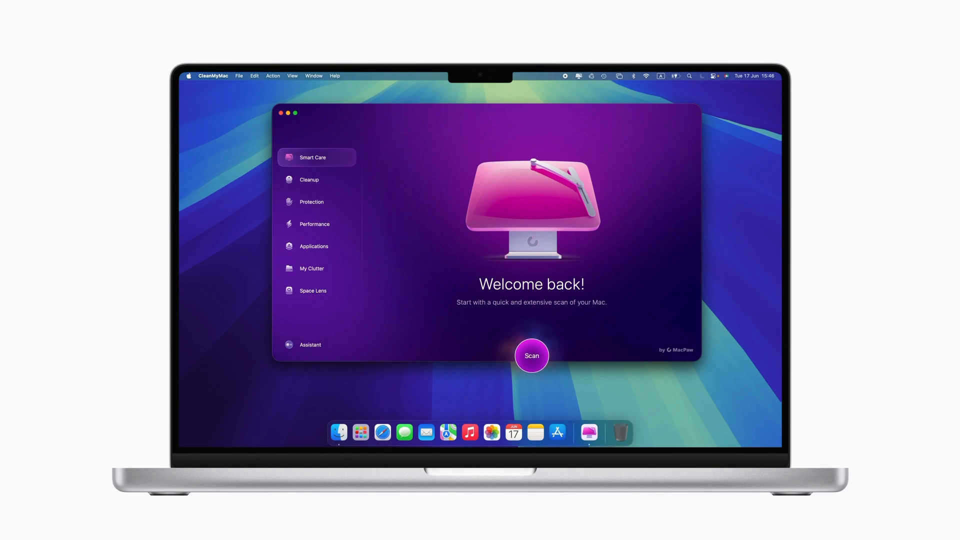
pyautogui.click(309, 179)
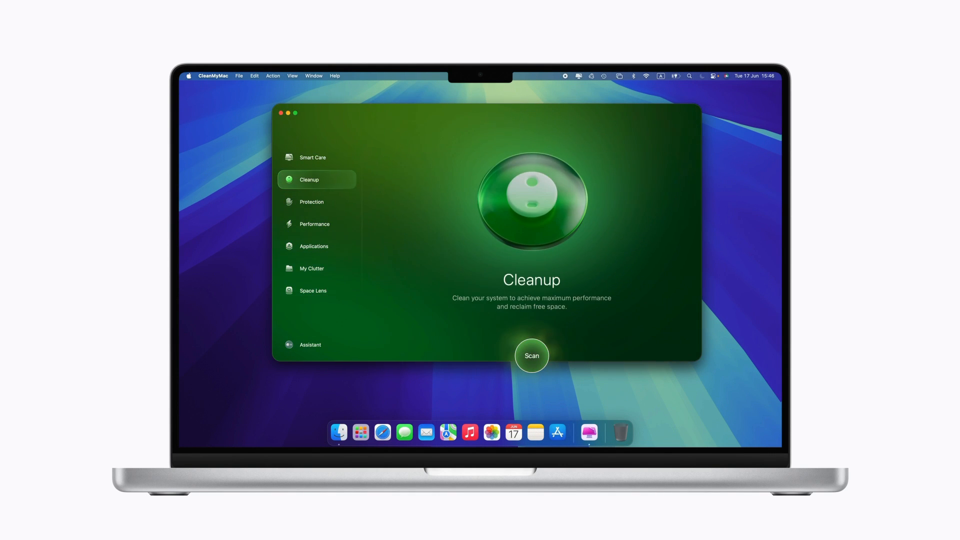
pyautogui.click(311, 201)
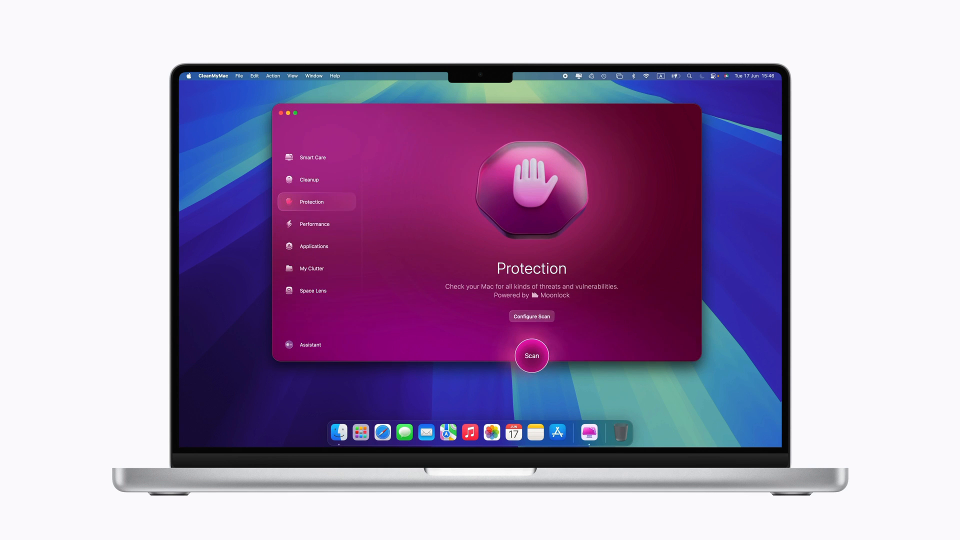
pyautogui.click(315, 223)
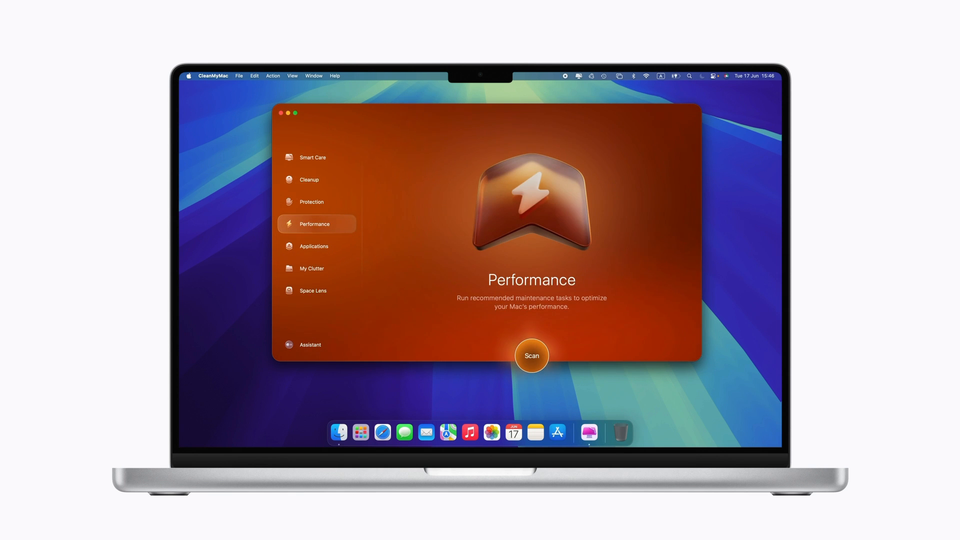
pyautogui.click(314, 246)
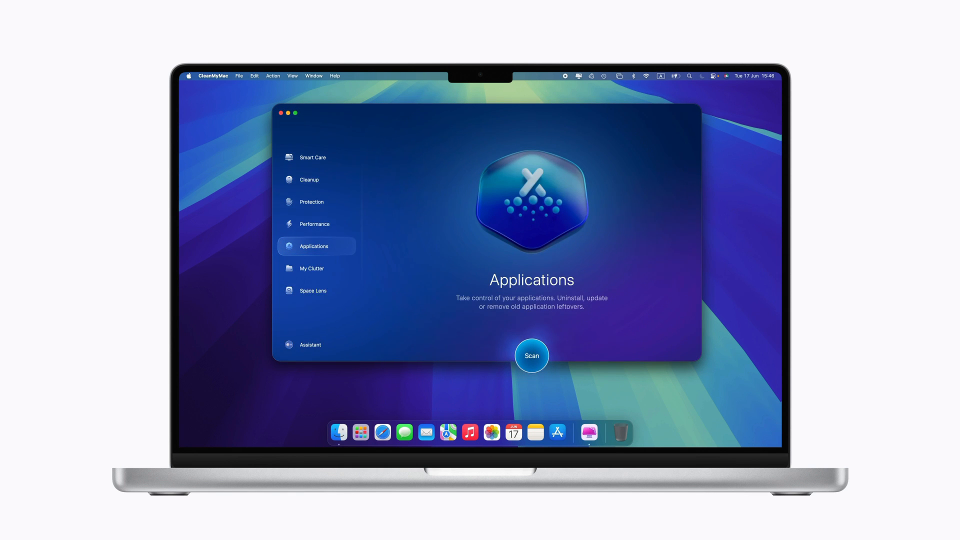
pyautogui.click(311, 268)
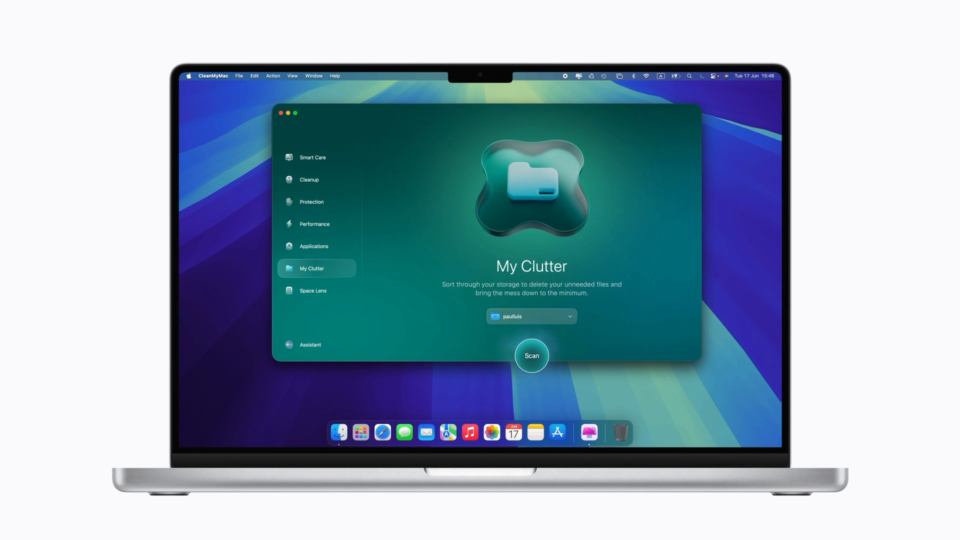
pyautogui.click(313, 290)
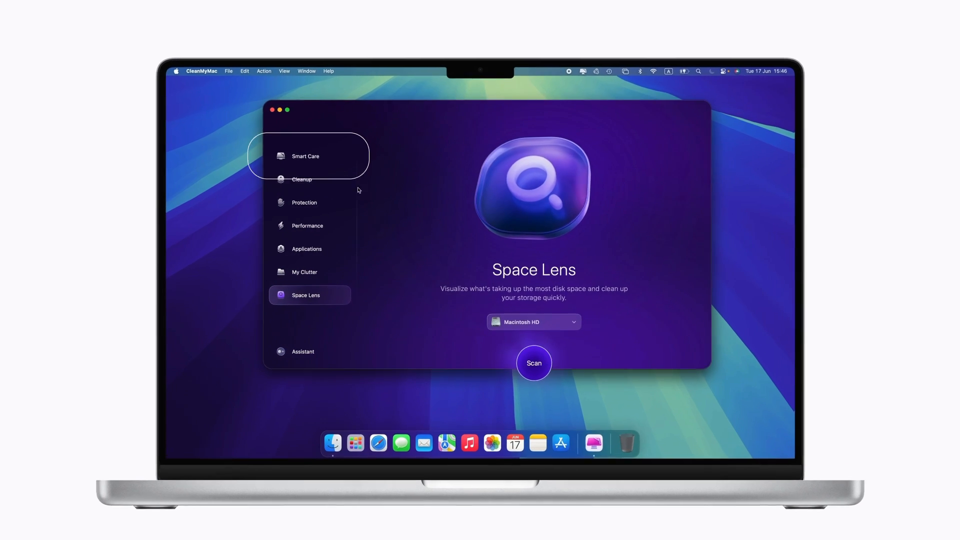
# Run a Smart Care scan reporting 159 GB of junk, then move to Cleanup
pyautogui.click(306, 156)
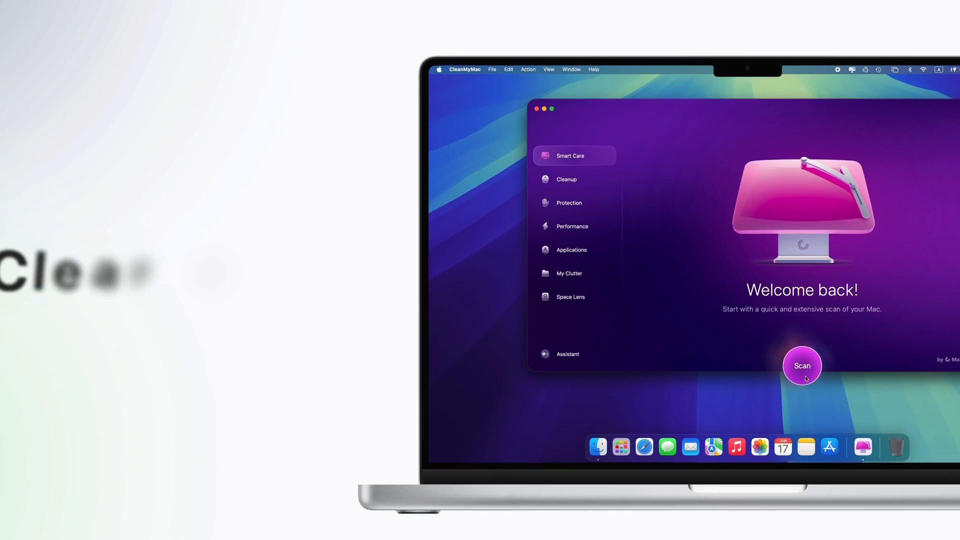
pyautogui.click(802, 366)
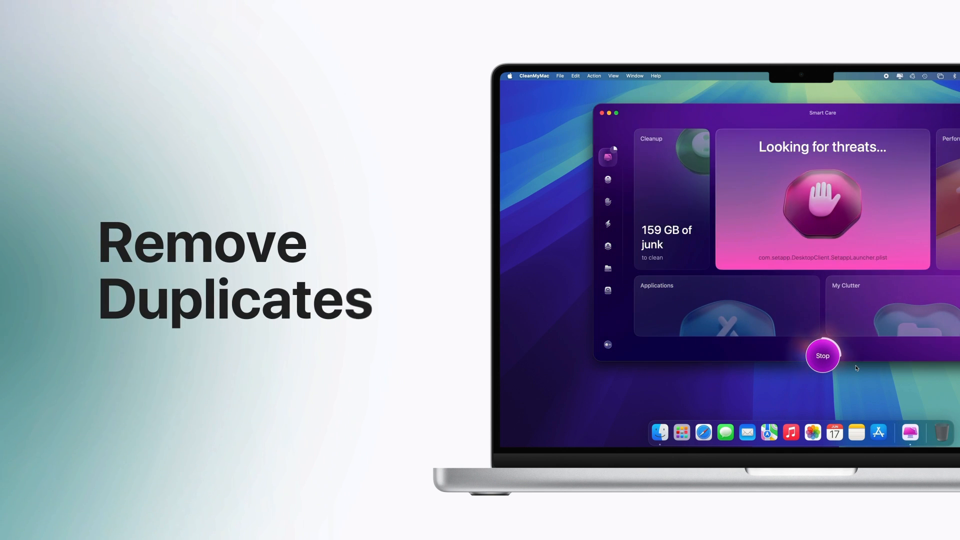
pyautogui.click(317, 186)
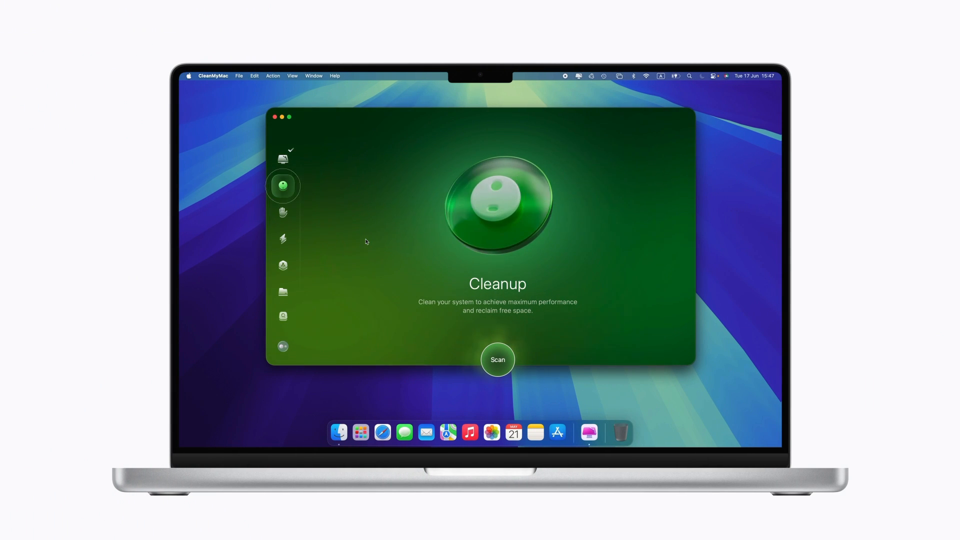
# Scan for junk, clean the 23,5 GB of system junk, then move to Protection
pyautogui.click(497, 359)
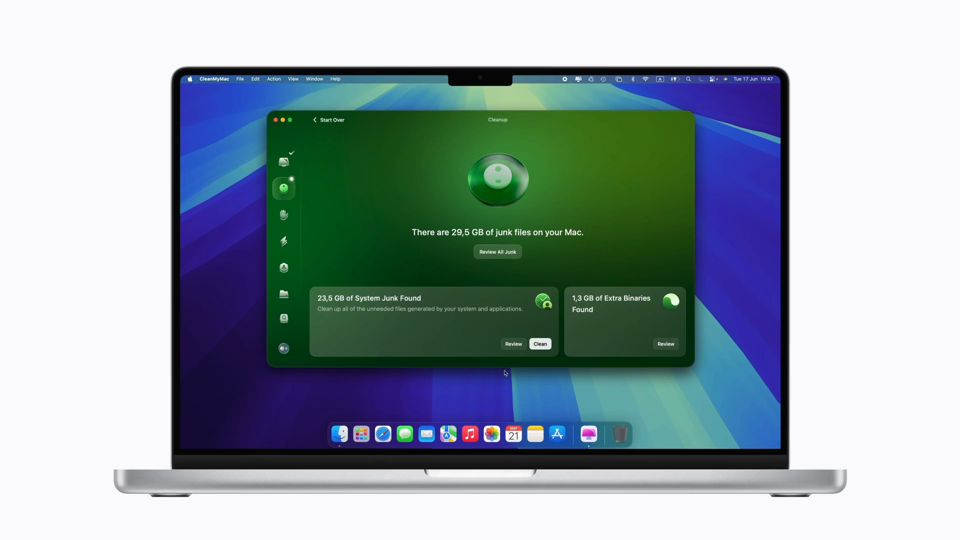
pyautogui.click(539, 343)
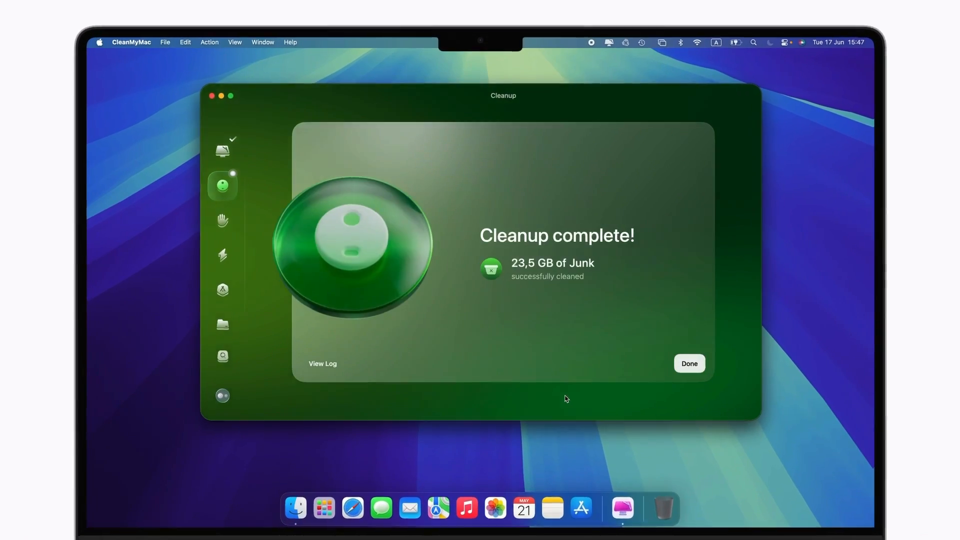
pyautogui.click(689, 363)
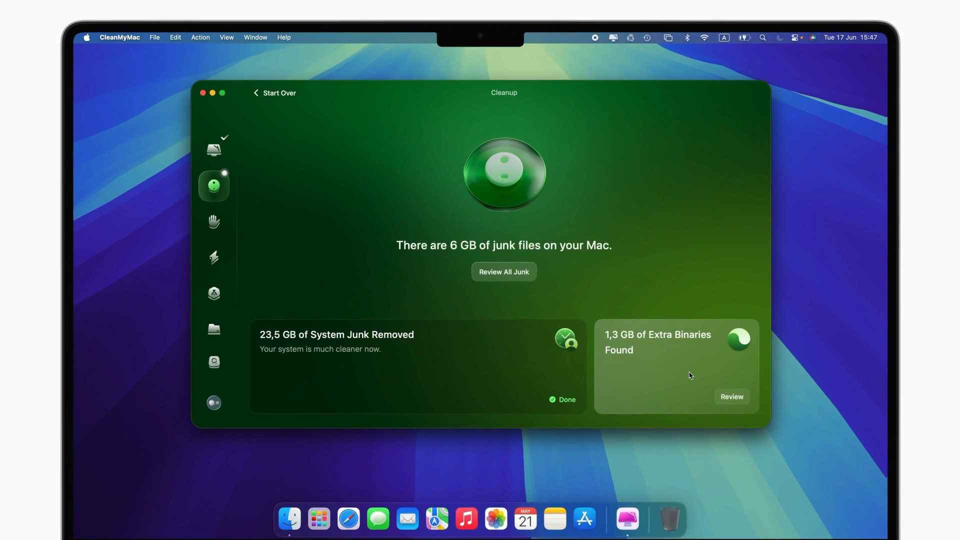
pyautogui.click(214, 221)
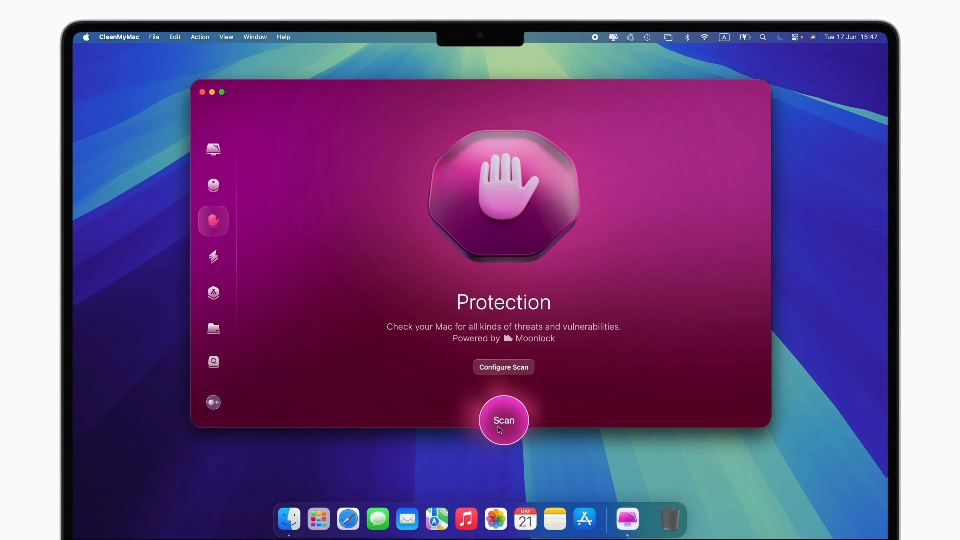
# Scan for threats, removing 1 043 privacy items, then move to Performance
pyautogui.click(503, 420)
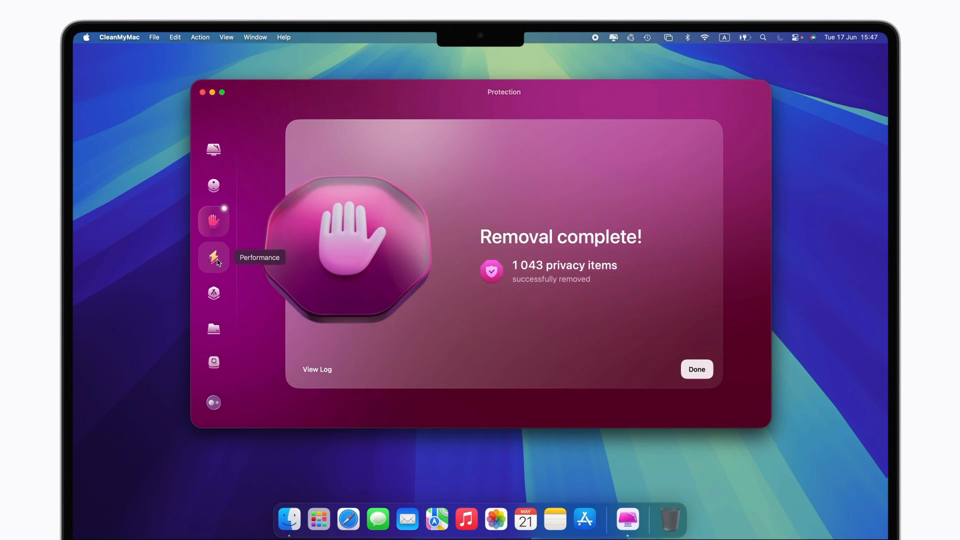
pyautogui.click(213, 257)
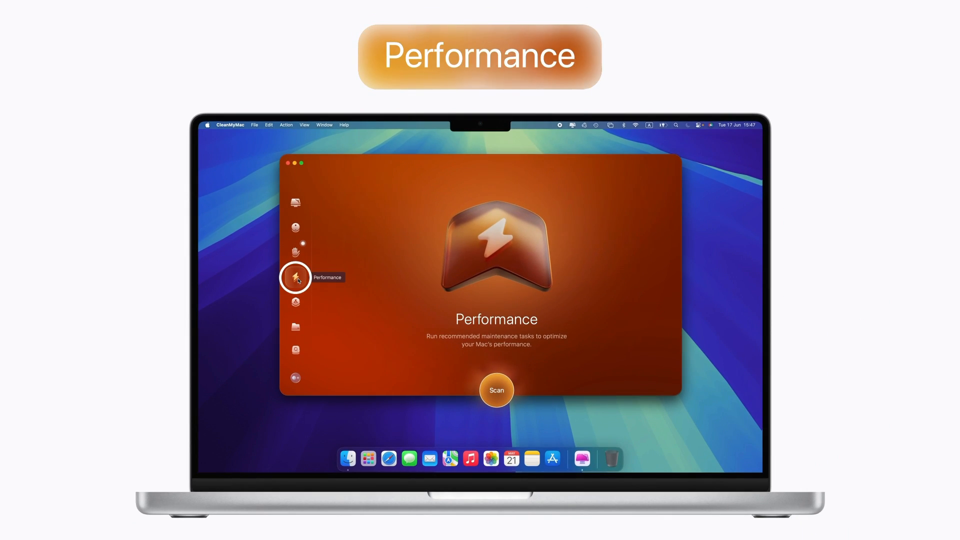
# Run the five recommended maintenance tasks, then move to Applications
pyautogui.click(496, 390)
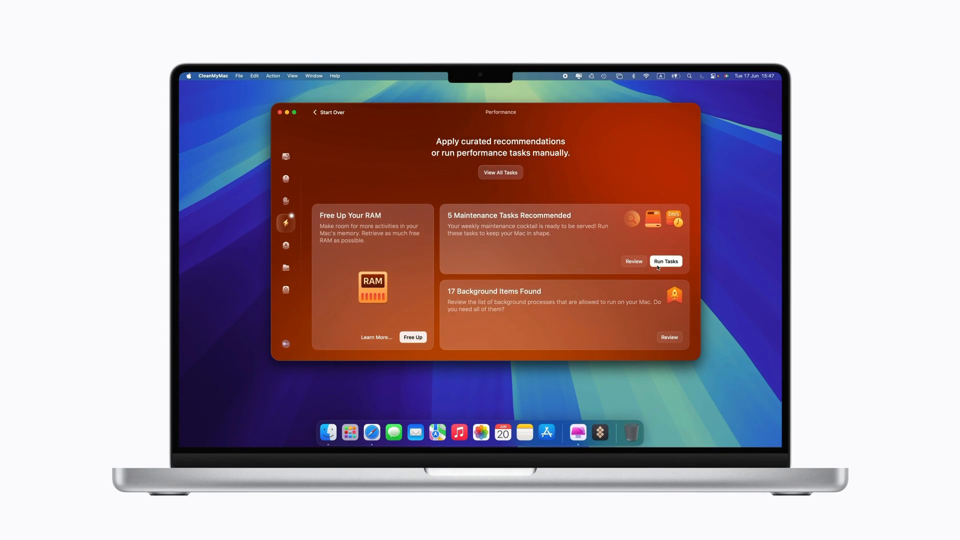
pyautogui.click(666, 261)
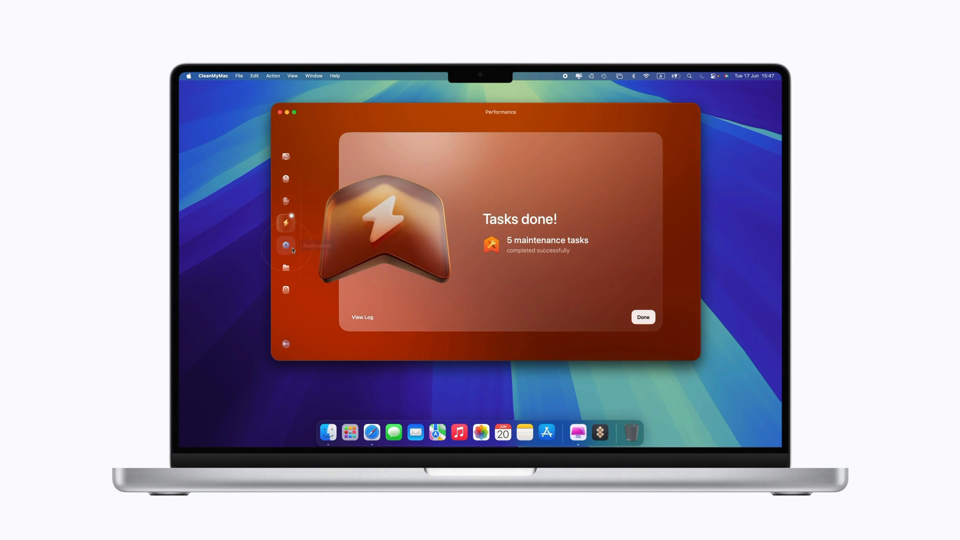
pyautogui.click(285, 245)
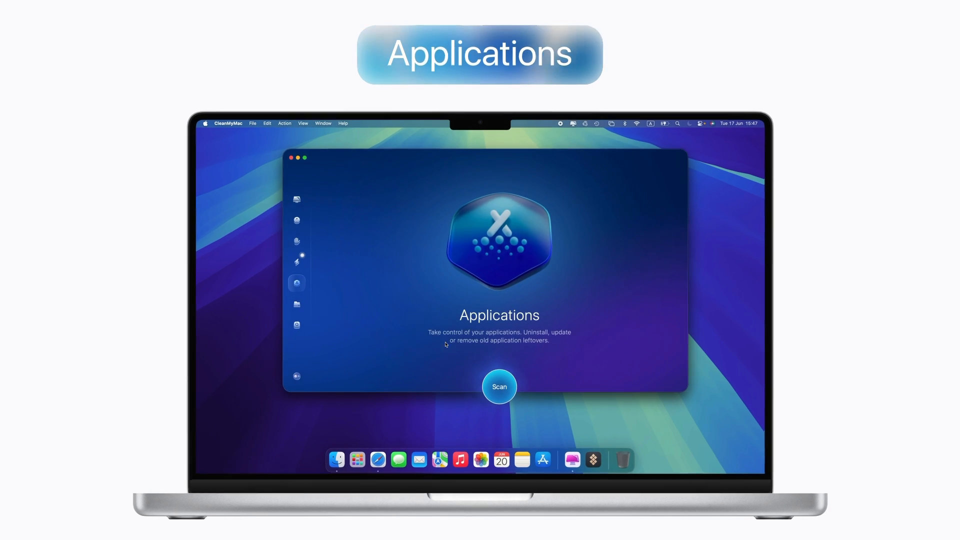
# Scan the 58 installed apps, install the three updates, then move to My Clutter
pyautogui.click(499, 386)
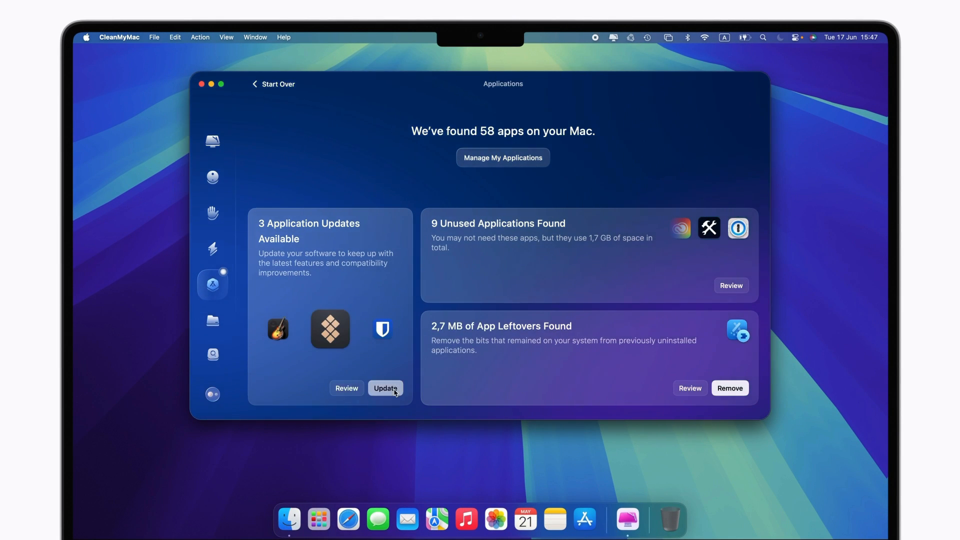
pyautogui.click(385, 388)
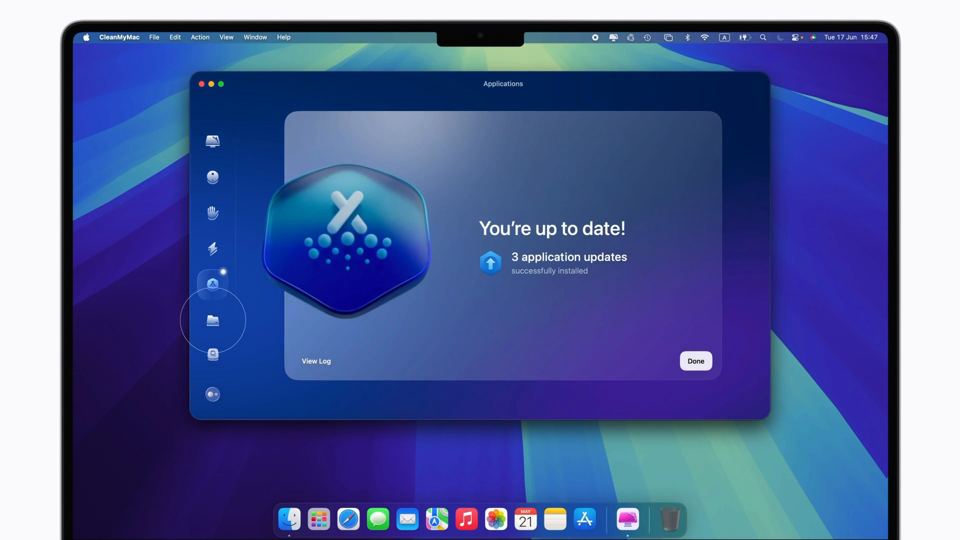
pyautogui.click(212, 320)
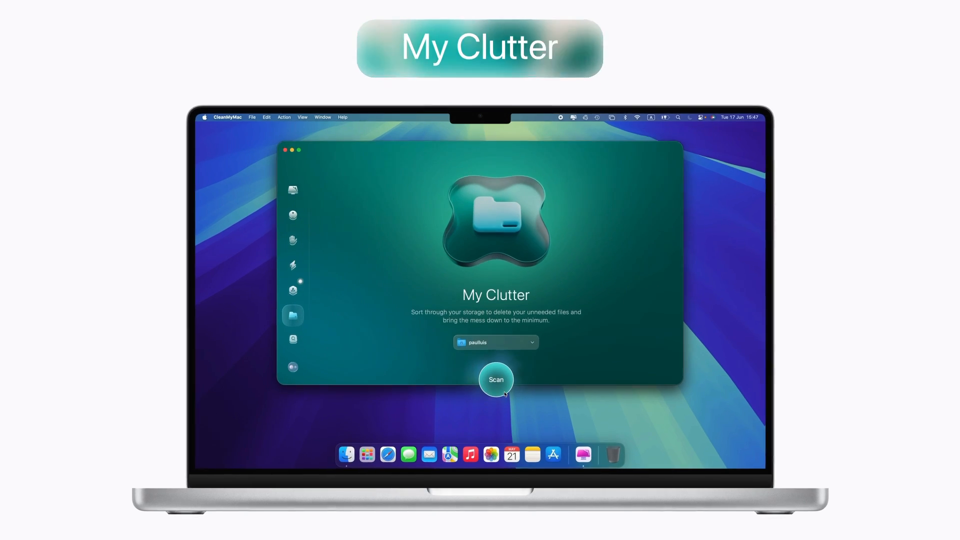
# Scan for clutter, review the 66 duplicate files in Documents, then bring up Space Lens
pyautogui.click(496, 380)
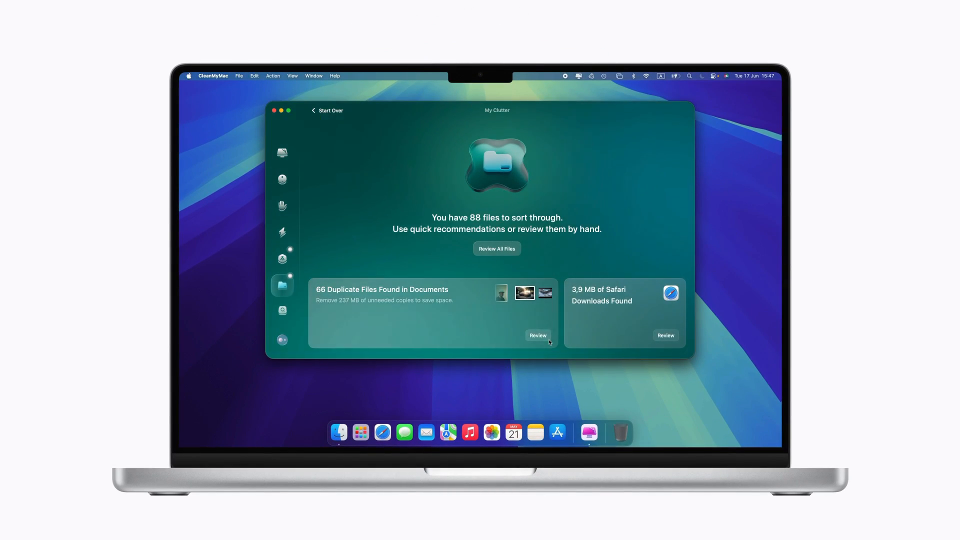
pyautogui.click(538, 336)
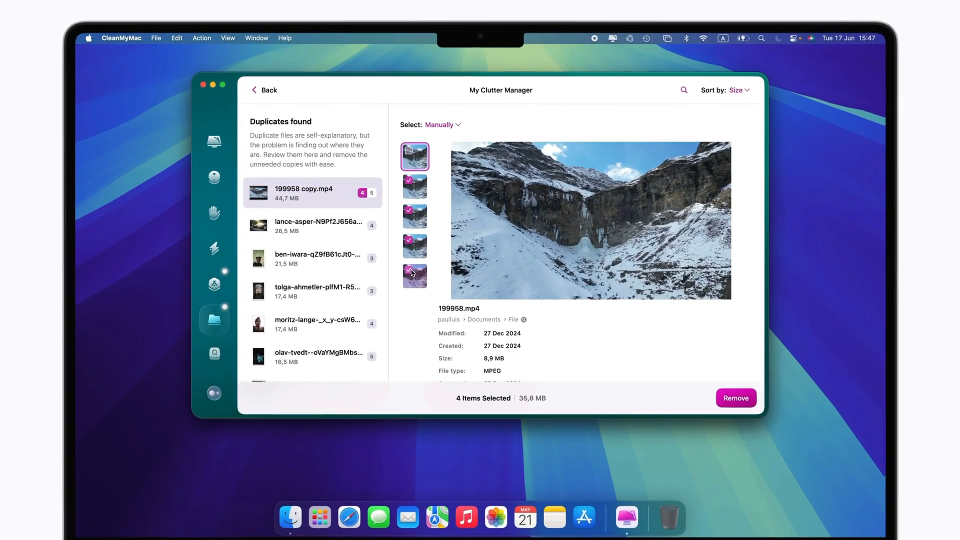
pyautogui.click(735, 398)
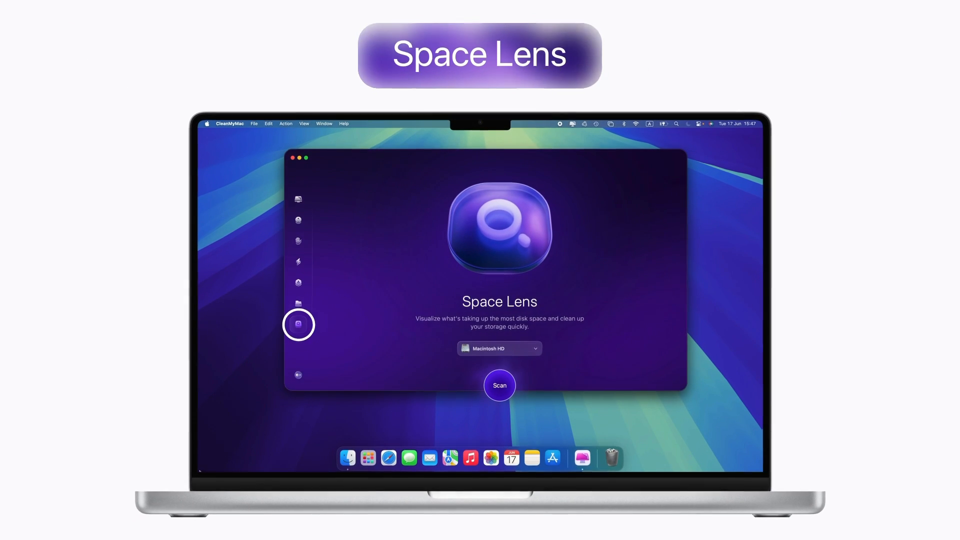
# Scan Macintosh HD with Space Lens and view the 11,1 GB Applications folder contents
pyautogui.click(500, 386)
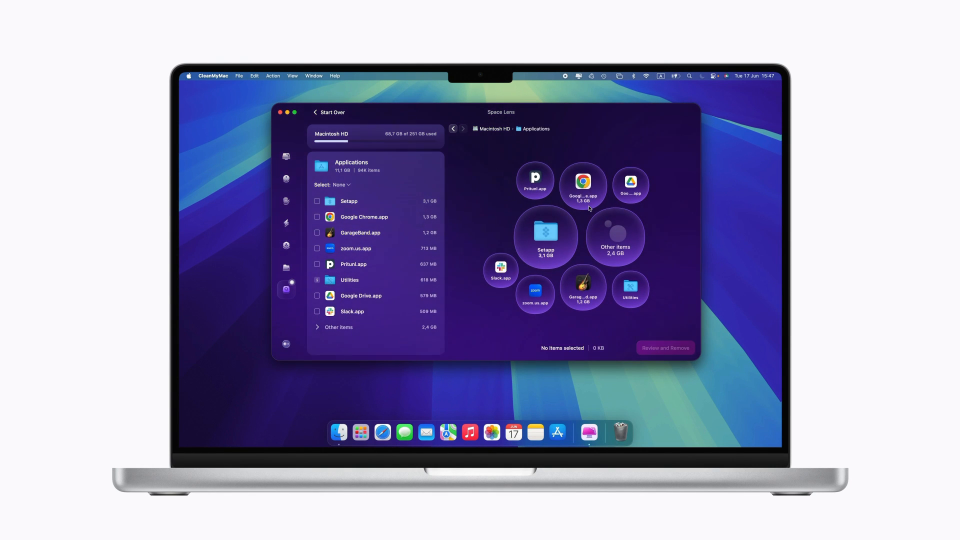
pyautogui.click(453, 129)
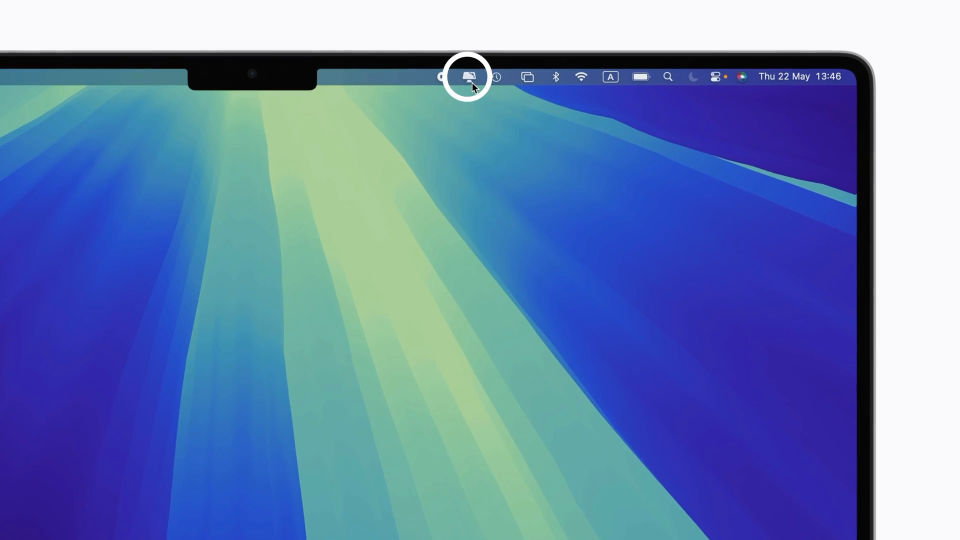
# View Mac Health as Excellent and CPU load details from the menu bar, then show Launchpad
pyautogui.click(468, 77)
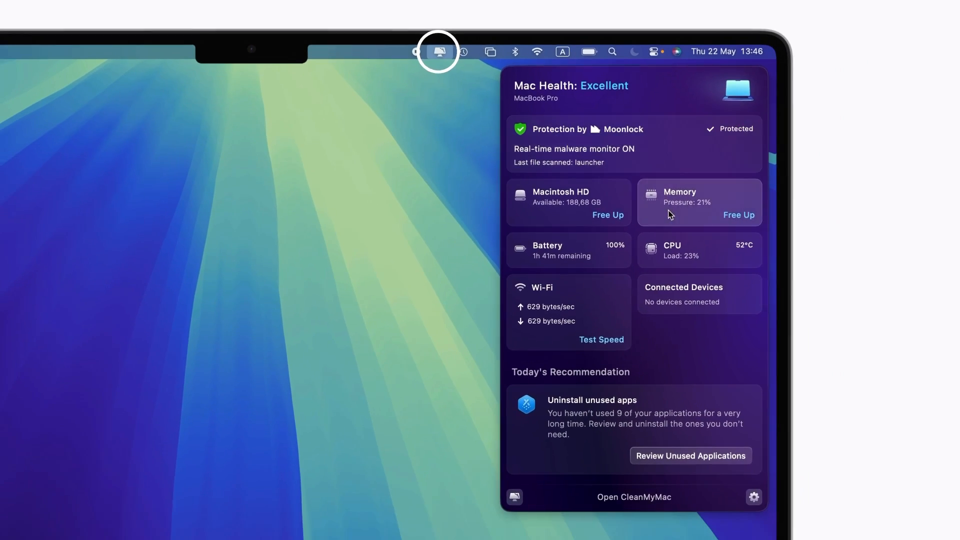
pyautogui.click(698, 250)
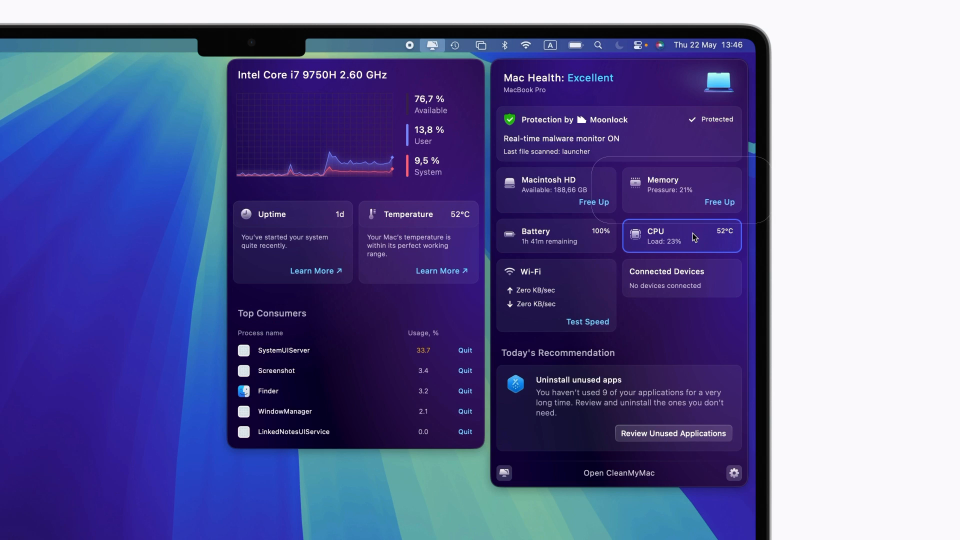
pyautogui.click(680, 189)
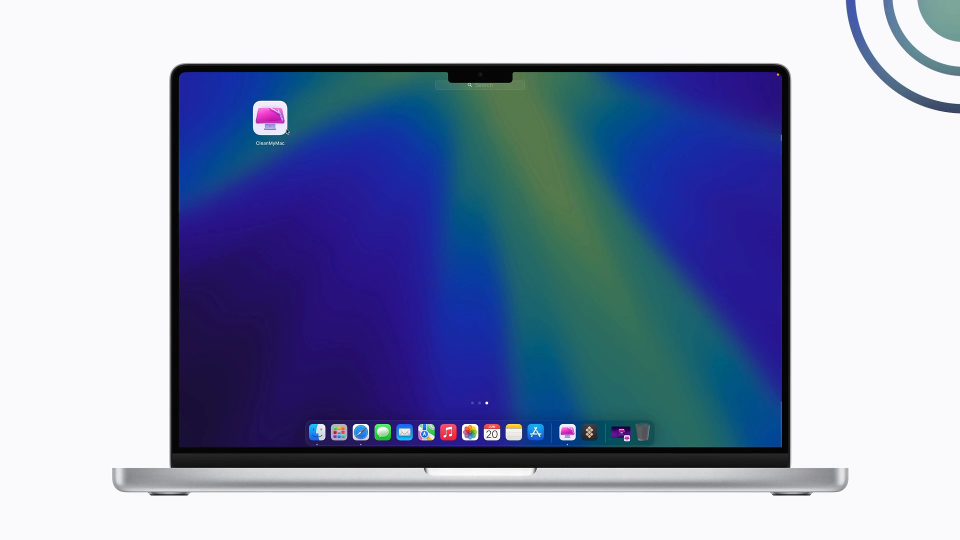
# Relaunch CleanMyMac from Launchpad and start a Smart Care scan from the Welcome back screen
pyautogui.doubleClick(269, 118)
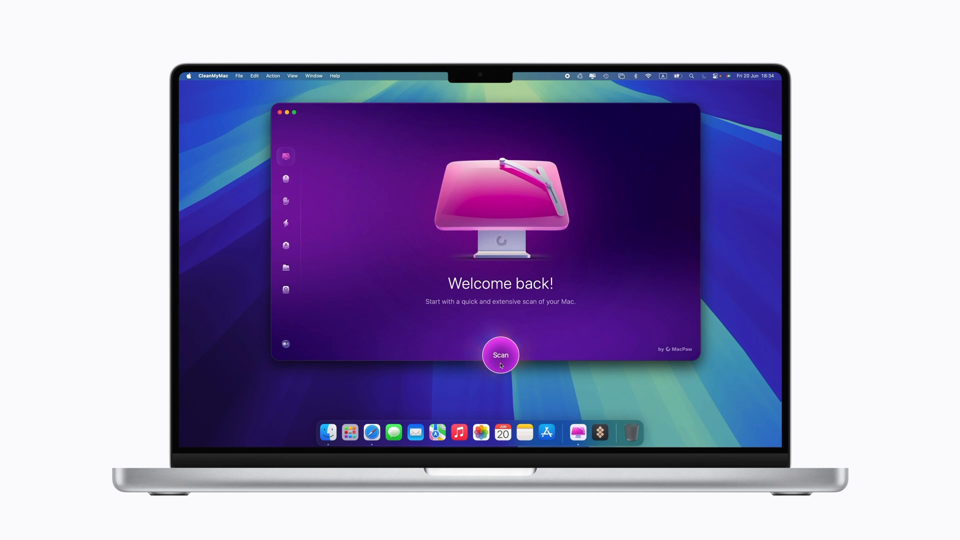
pyautogui.click(500, 355)
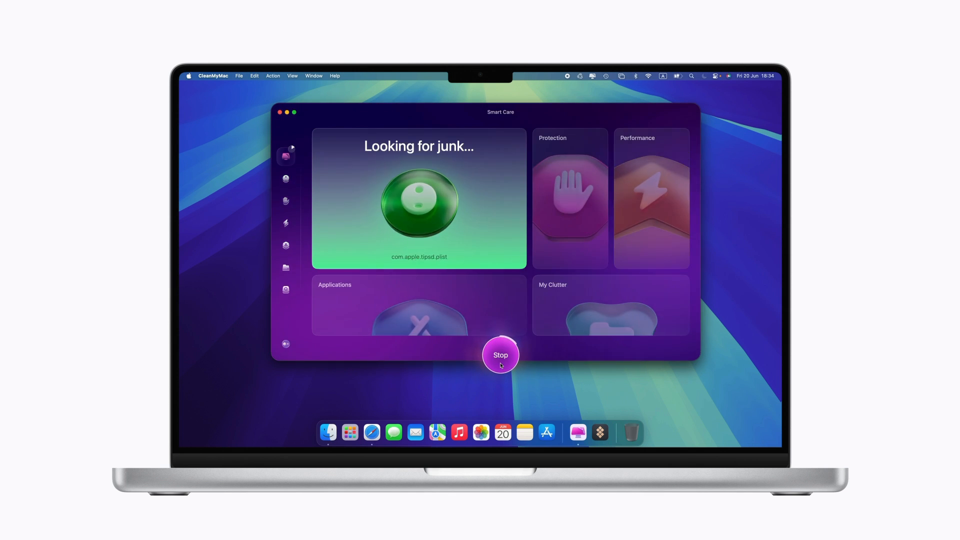